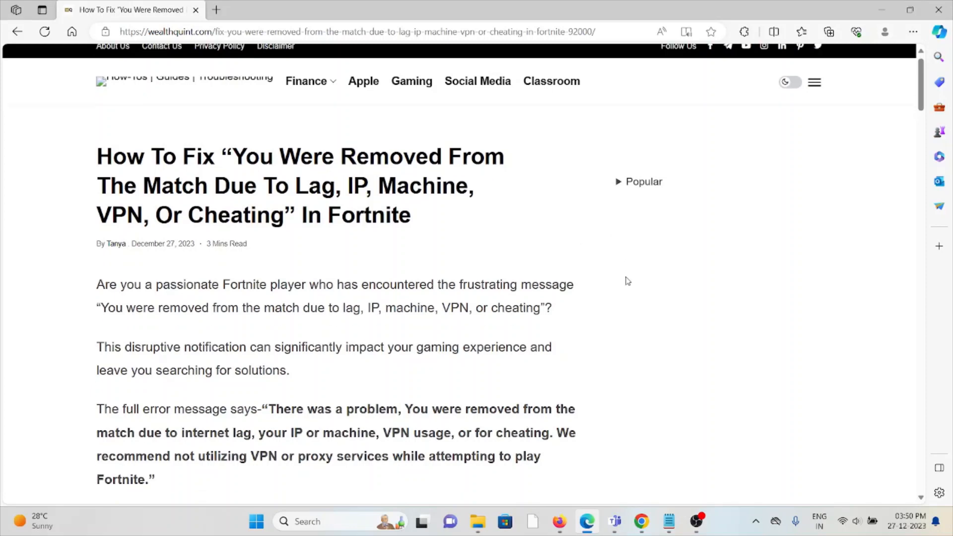
Step: Read past the intro and error screenshot to fix 1, Check Your Network Connection
scroll("down", 3)
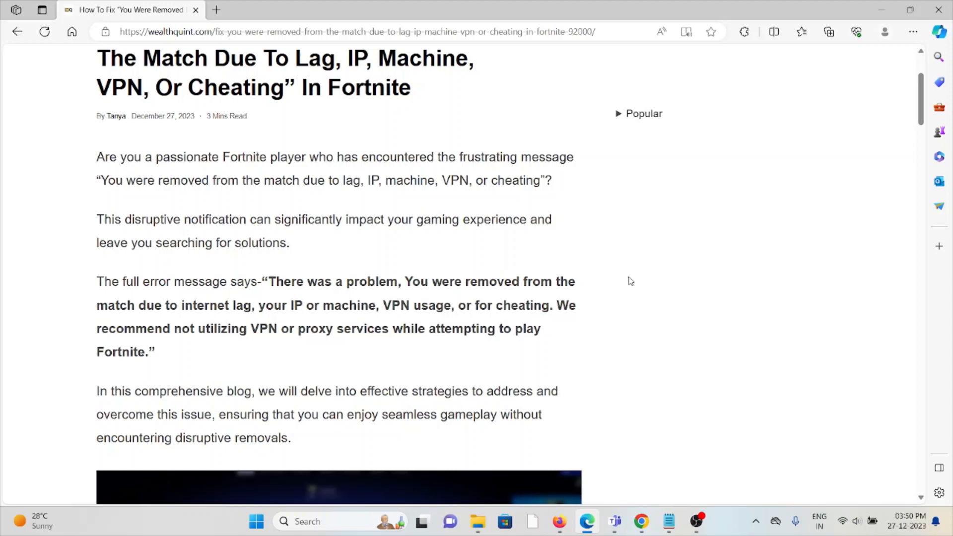
mouse_move(560, 312)
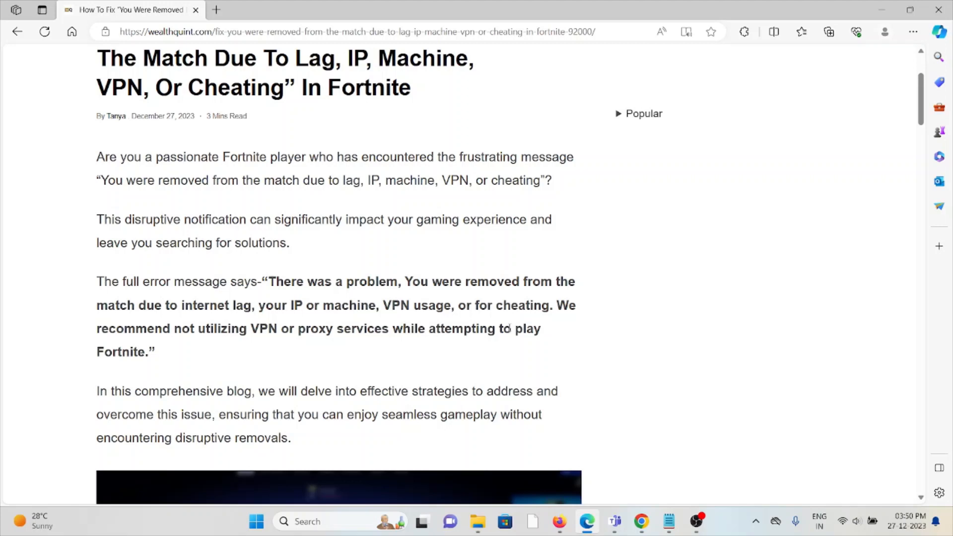
scroll("down", 3)
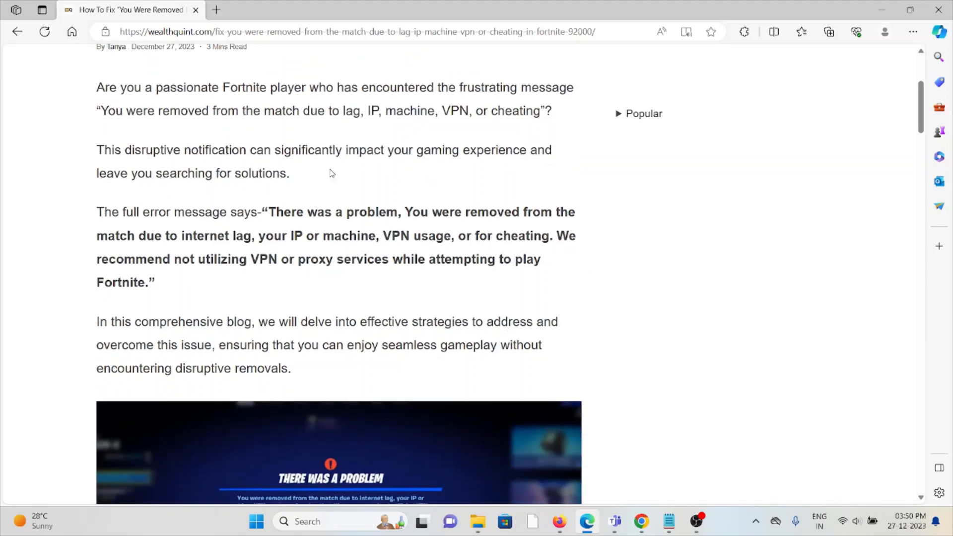
scroll("down", 3)
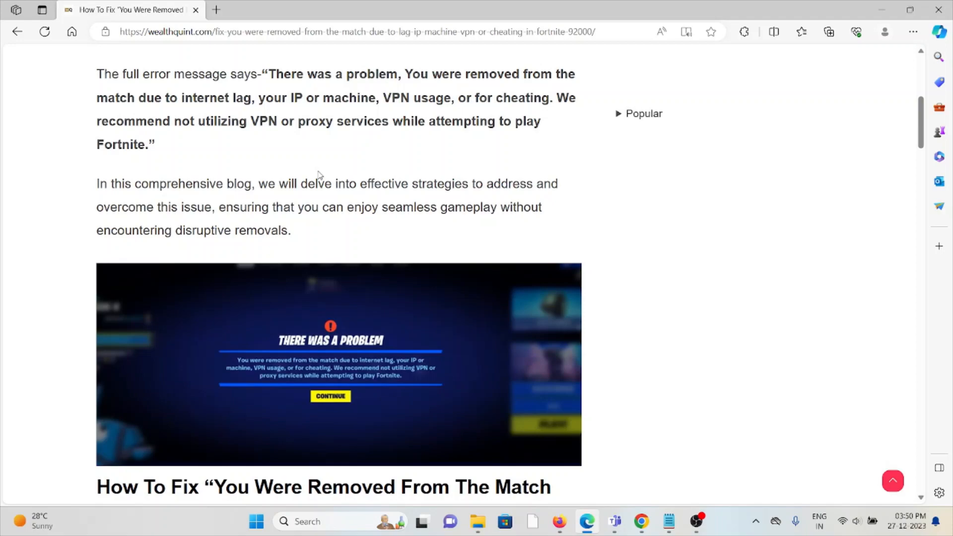
scroll("down", 3)
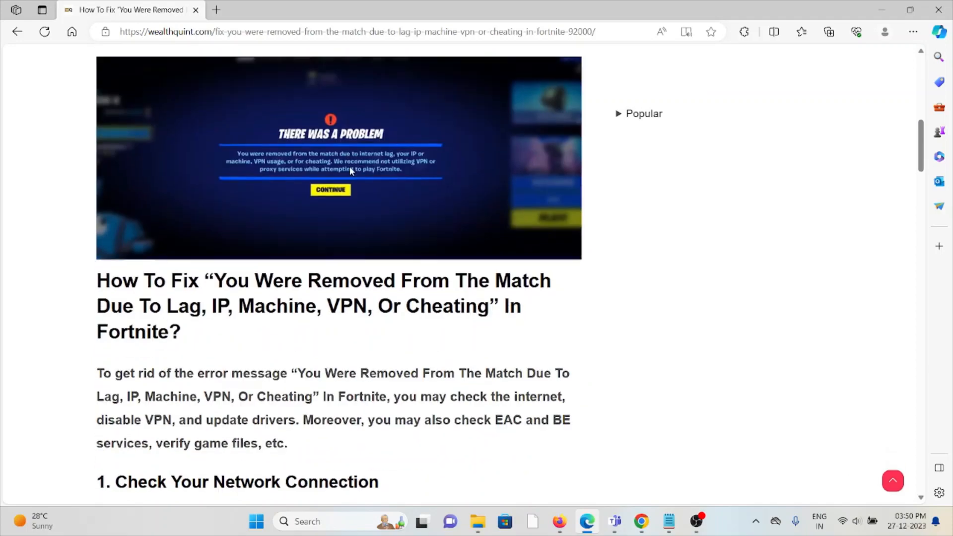
scroll("down", 3)
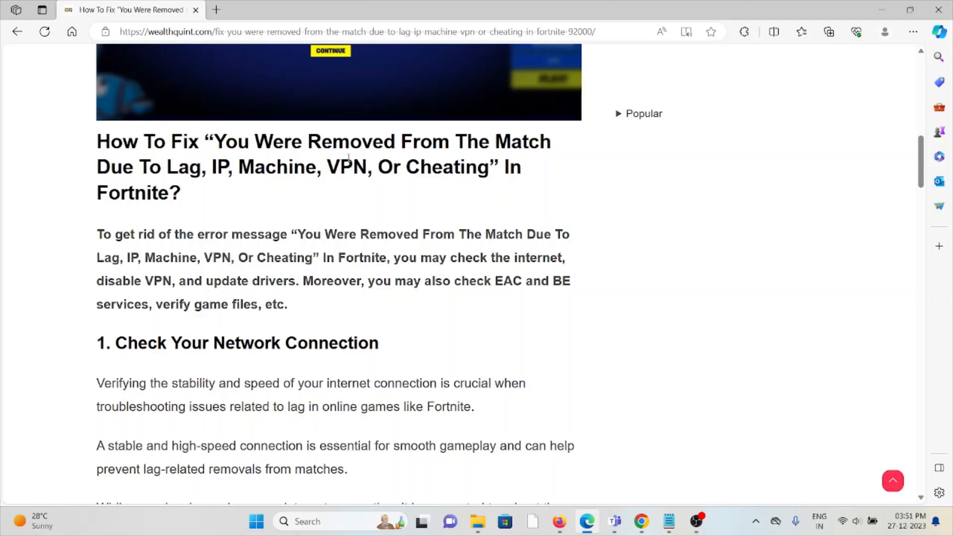
Step: Run a fast.com speed test in a new tab, then return to the guide at fix 2, Disable VPN And Proxy Services
scroll("down", 3)
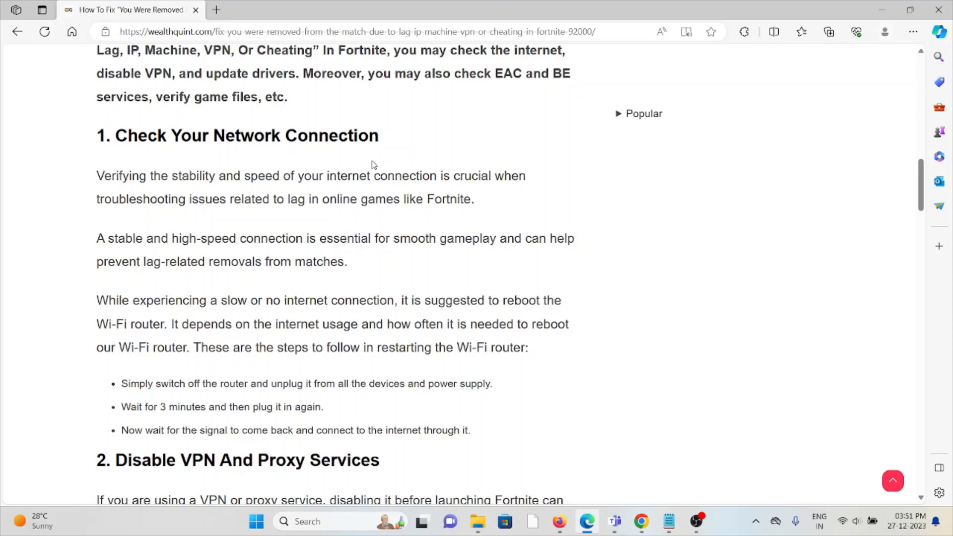
mouse_move(325, 166)
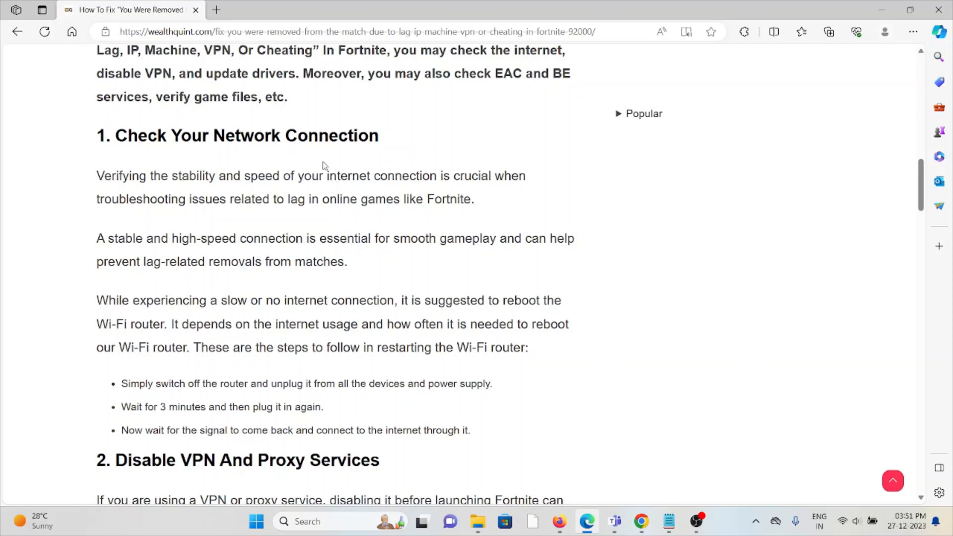
mouse_move(216, 10)
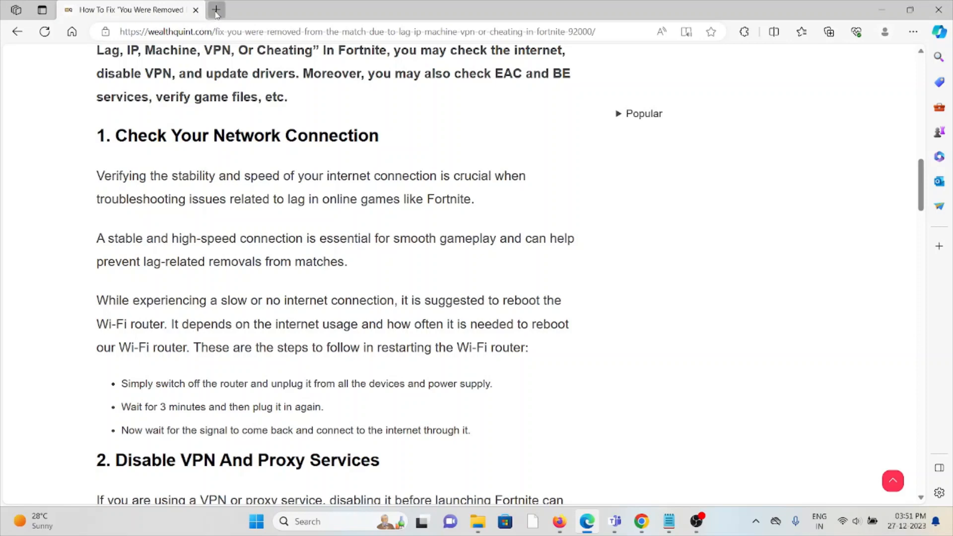
left_click(216, 10)
type("https://fast.com")
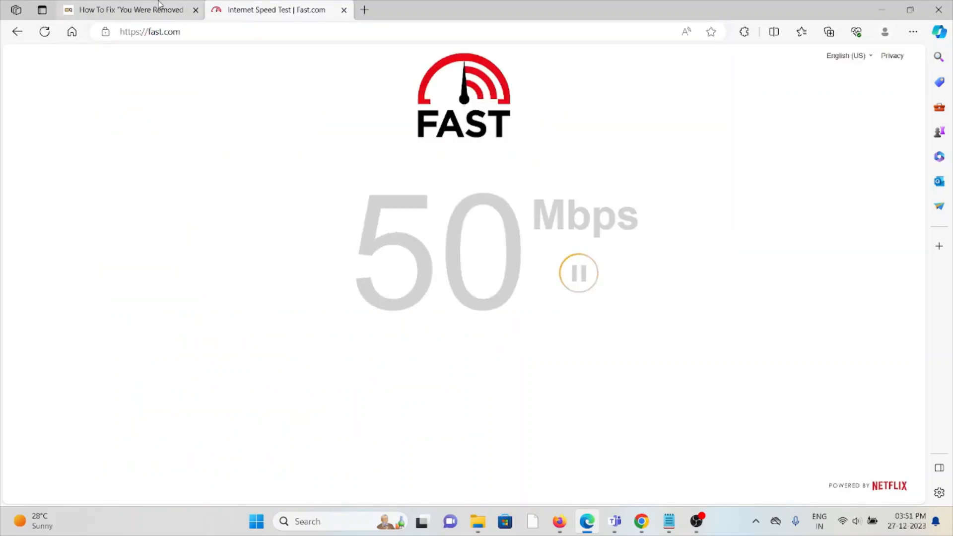
left_click(128, 10)
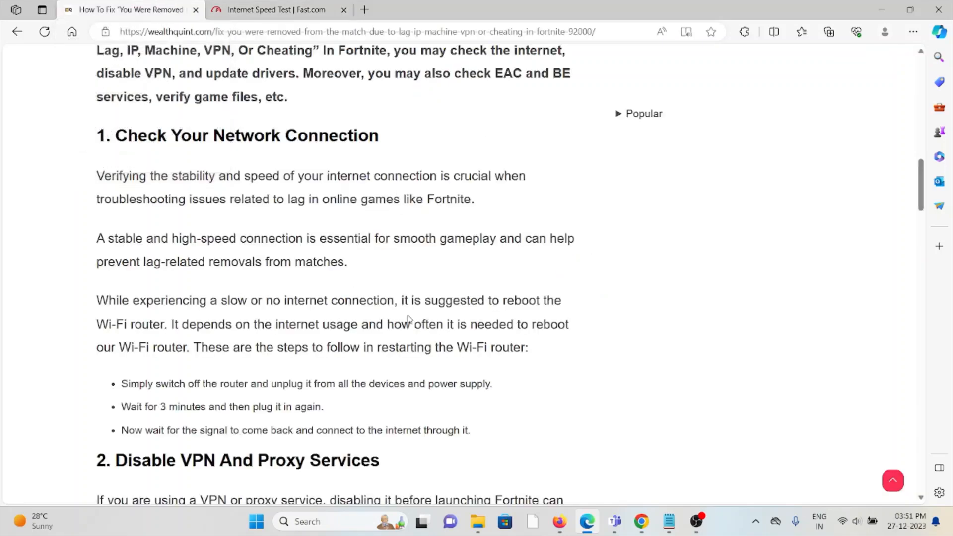
mouse_move(434, 285)
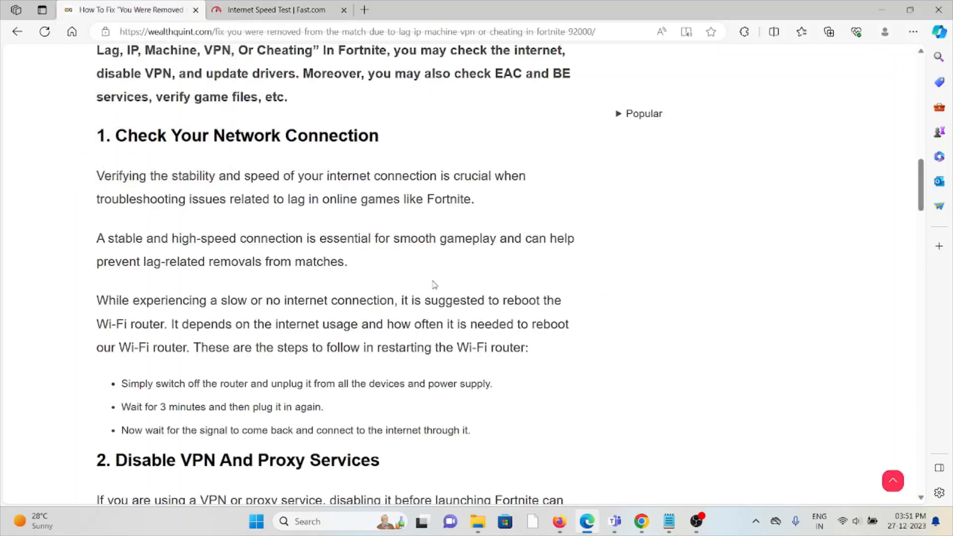
scroll("down", 3)
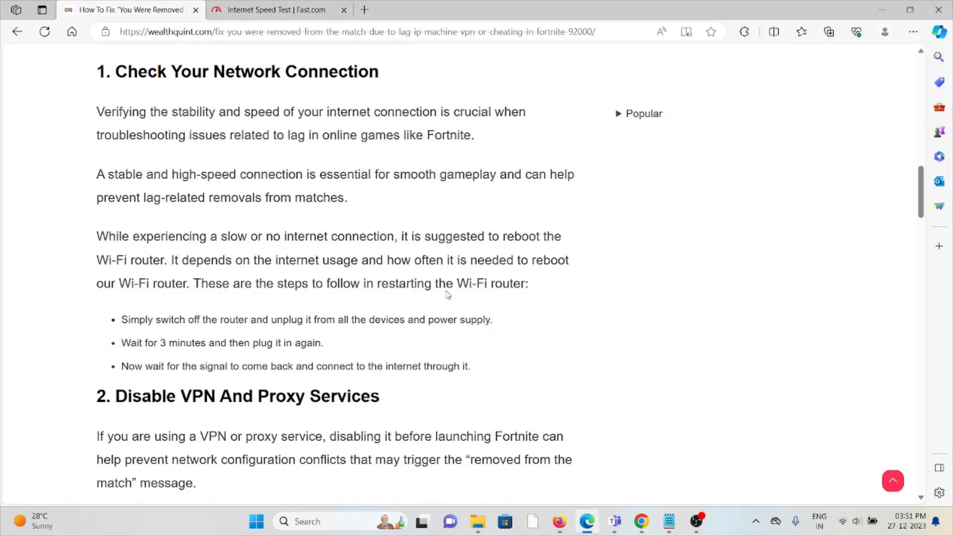
scroll("down", 3)
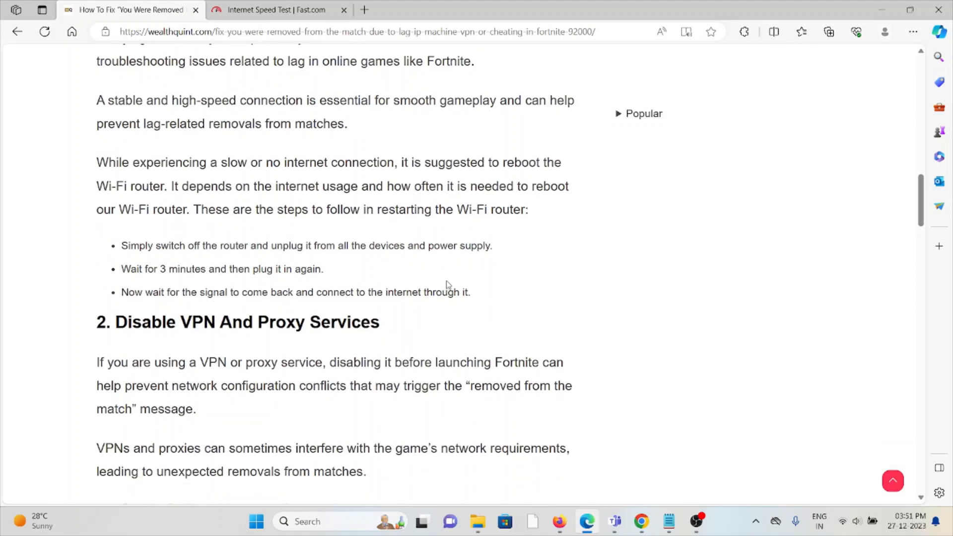
Step: Read past the VPN steps into fix 3, checking Easy Anti-Cheat and BattlEye services
scroll("down", 3)
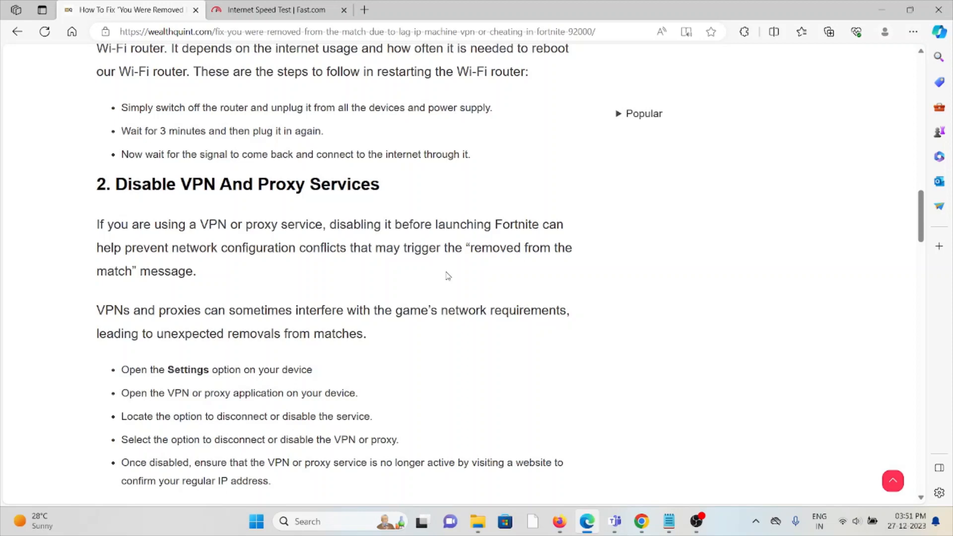
mouse_move(456, 274)
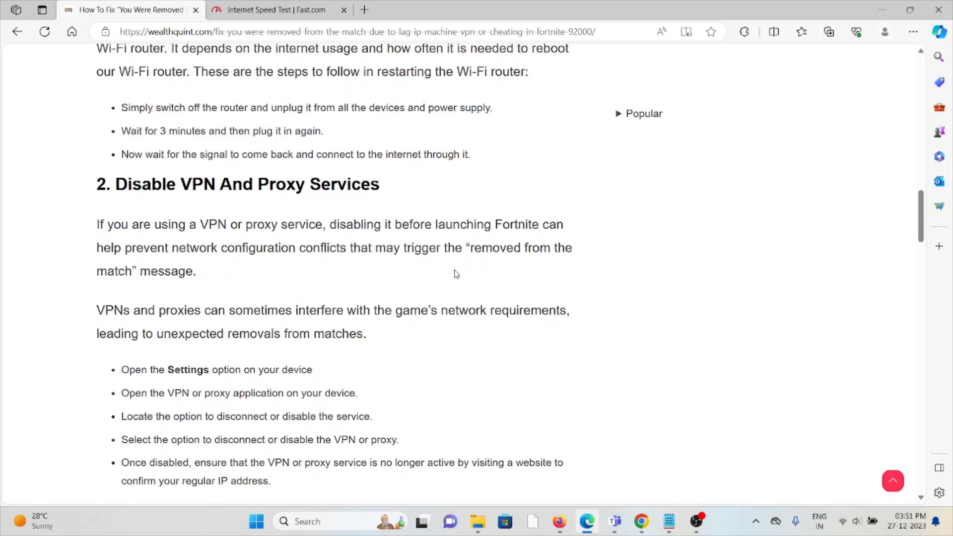
mouse_move(450, 274)
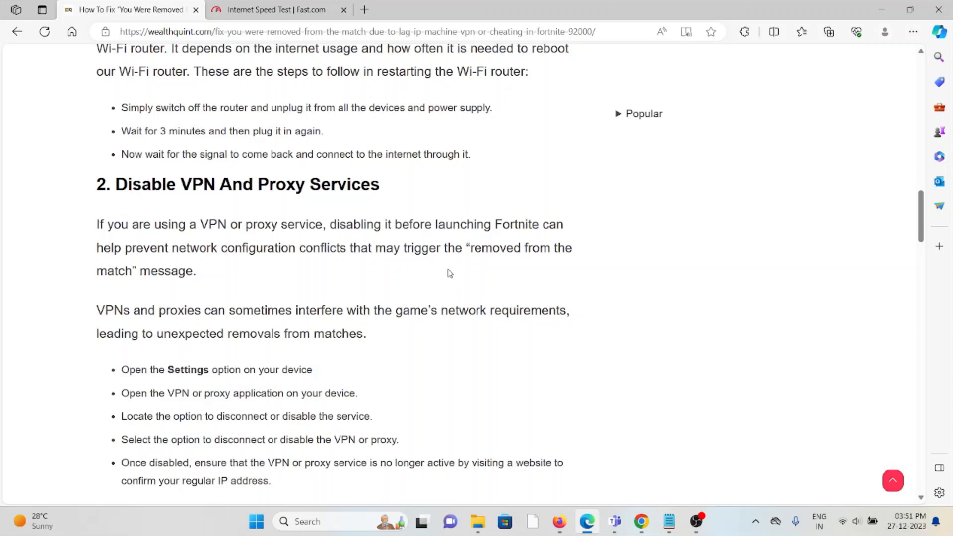
mouse_move(397, 219)
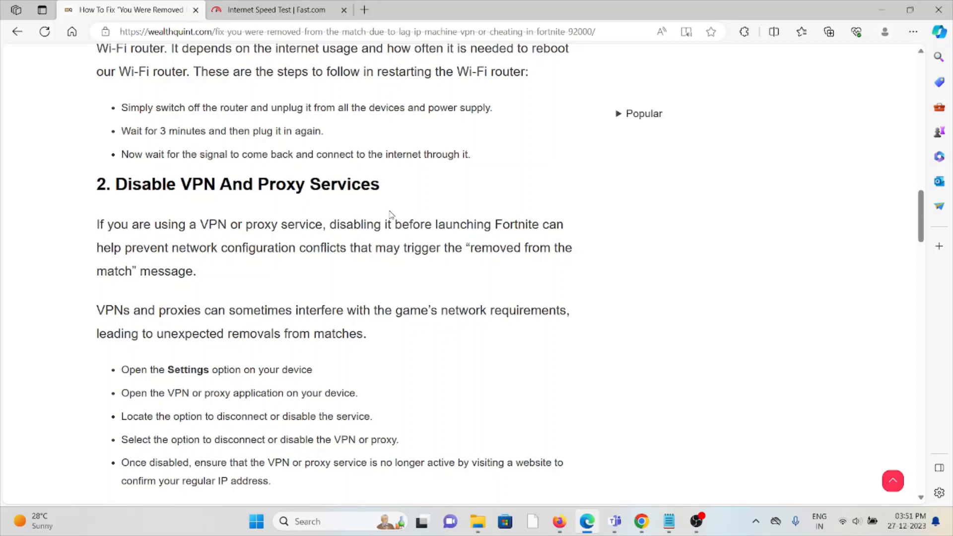
mouse_move(389, 211)
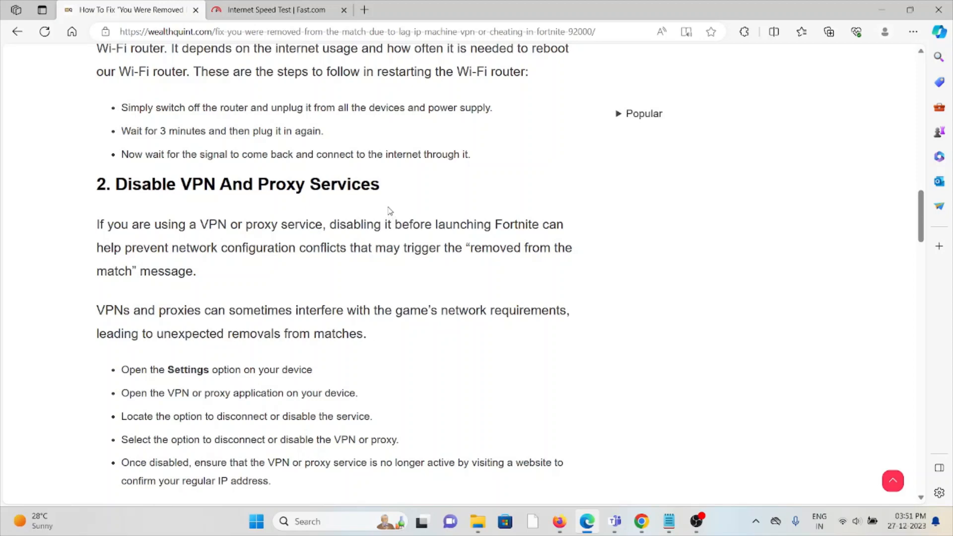
scroll("down", 3)
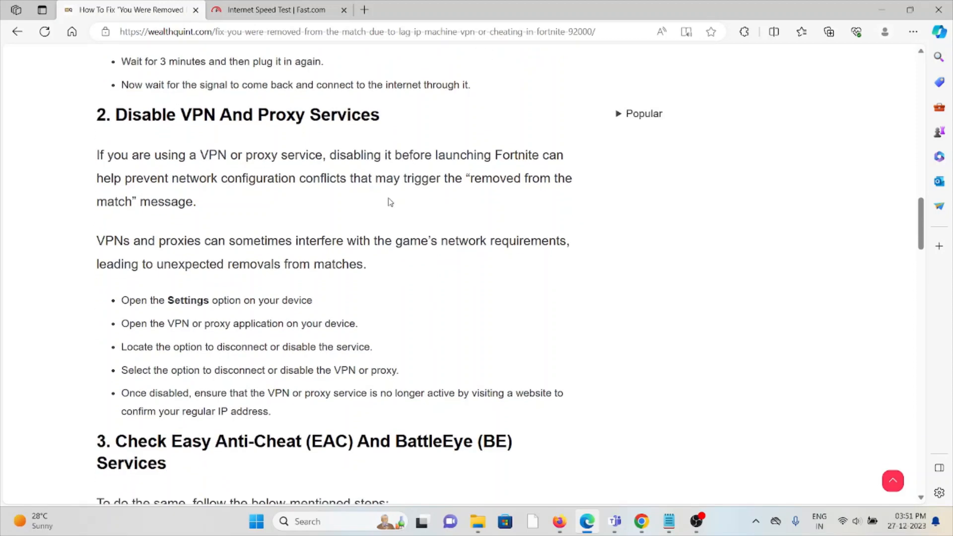
mouse_move(391, 206)
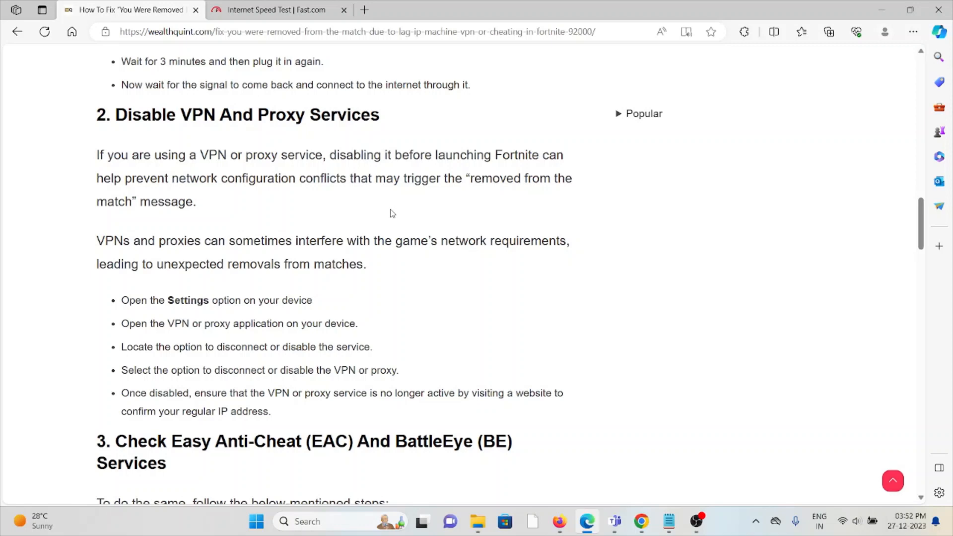
scroll("down", 3)
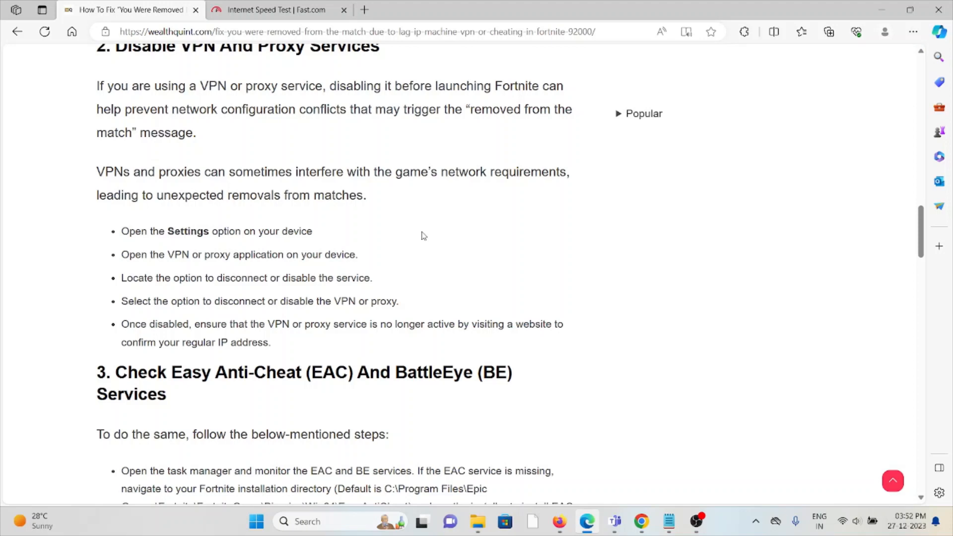
mouse_move(429, 210)
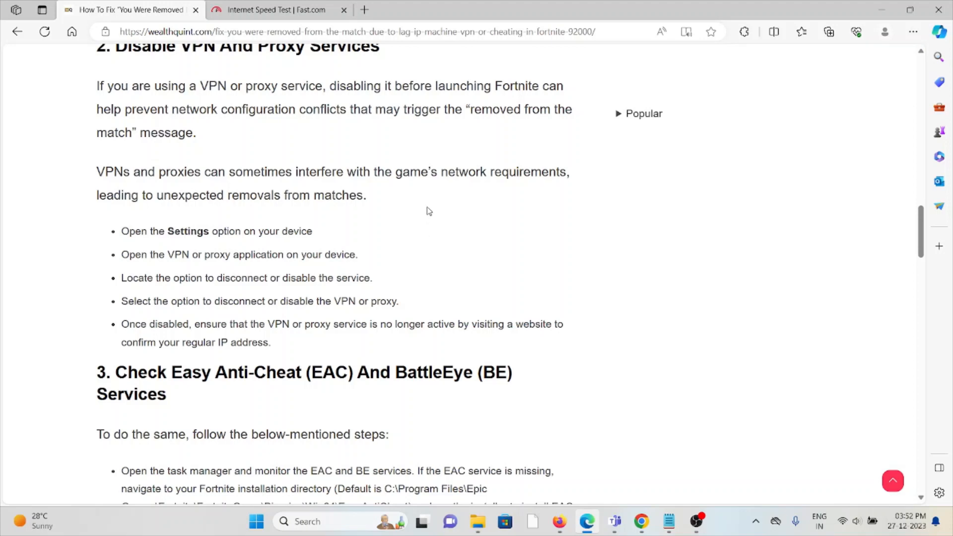
mouse_move(519, 195)
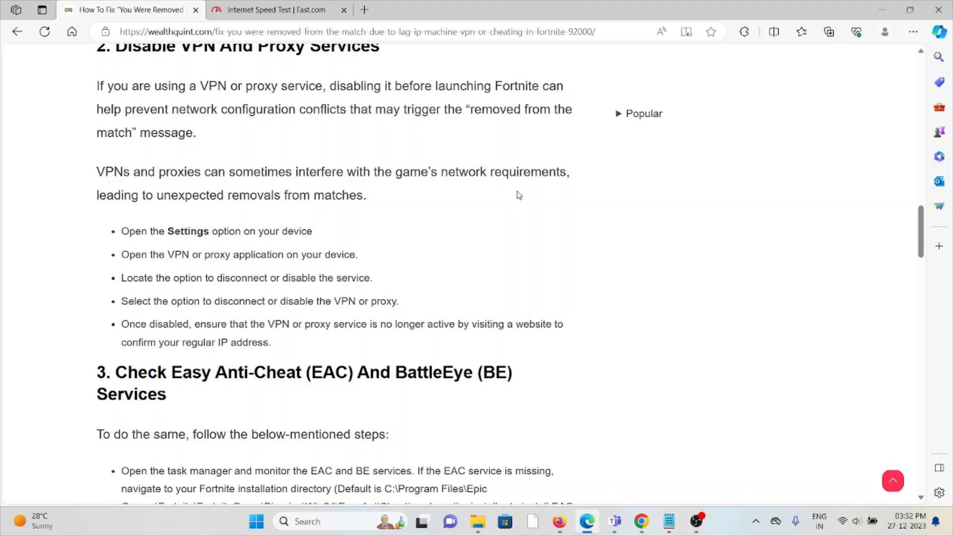
mouse_move(548, 145)
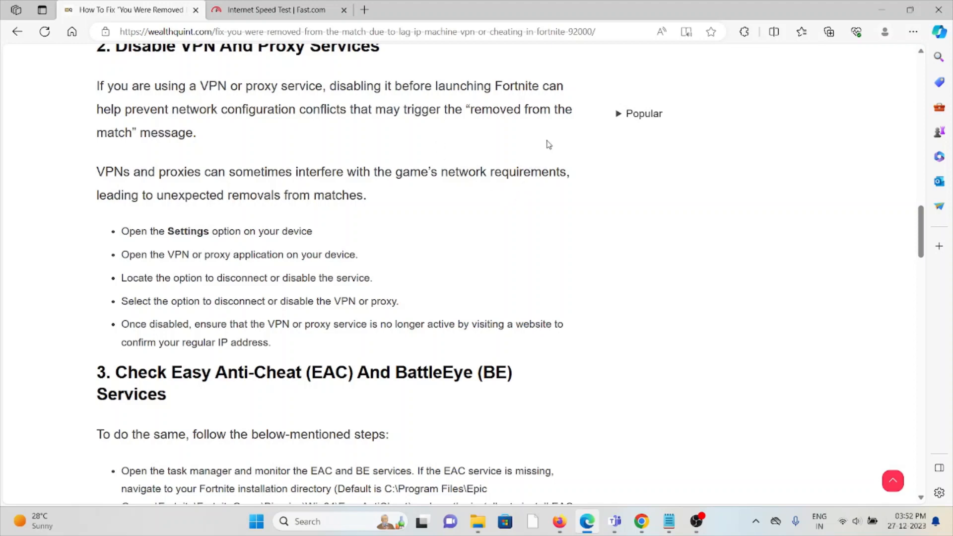
mouse_move(564, 149)
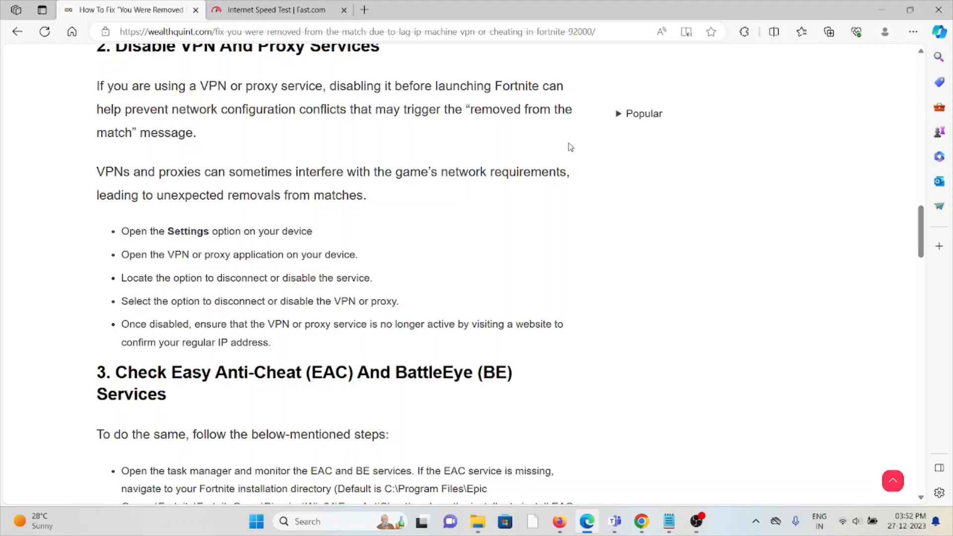
mouse_move(573, 134)
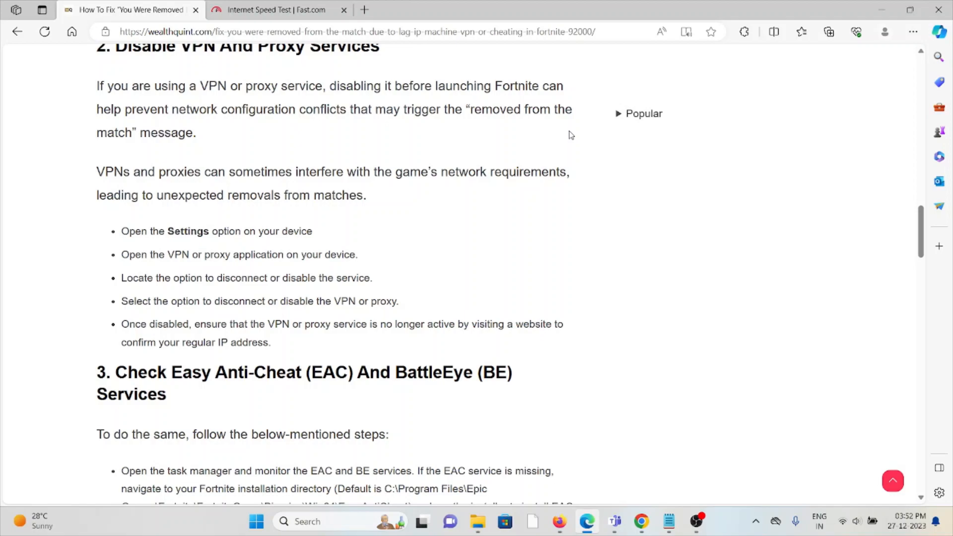
scroll("down", 3)
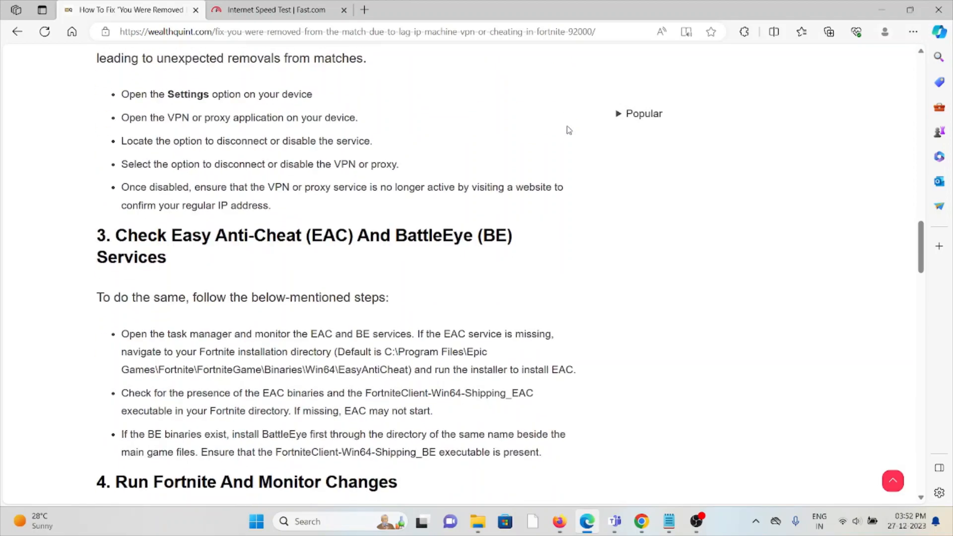
scroll("down", 3)
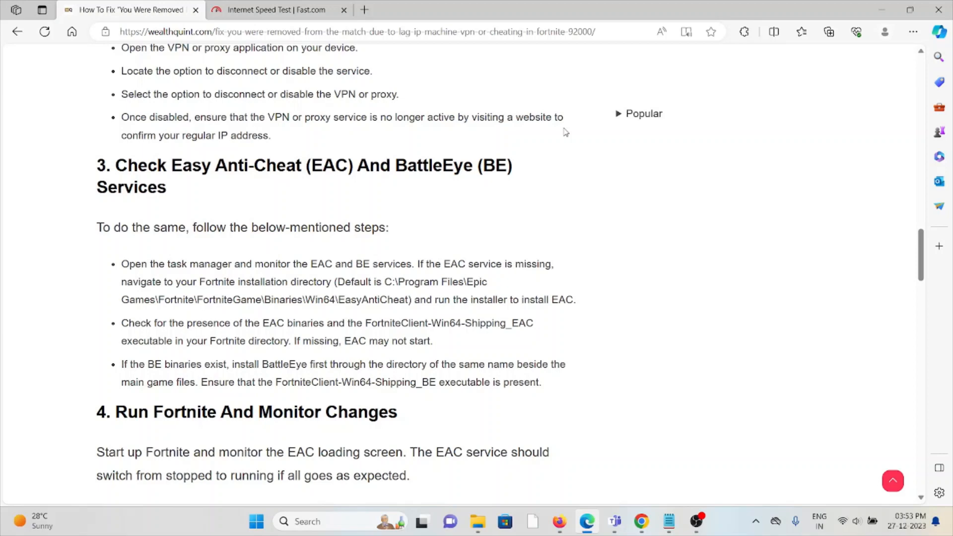
mouse_move(543, 161)
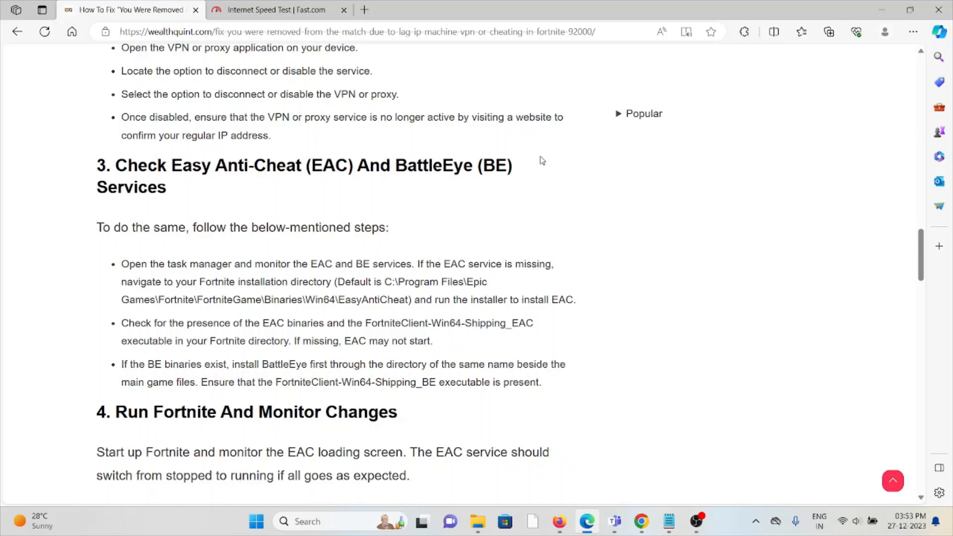
Step: Read fix 4 on running Fortnite and reach fix 5, Update Your Network Drivers
scroll("down", 3)
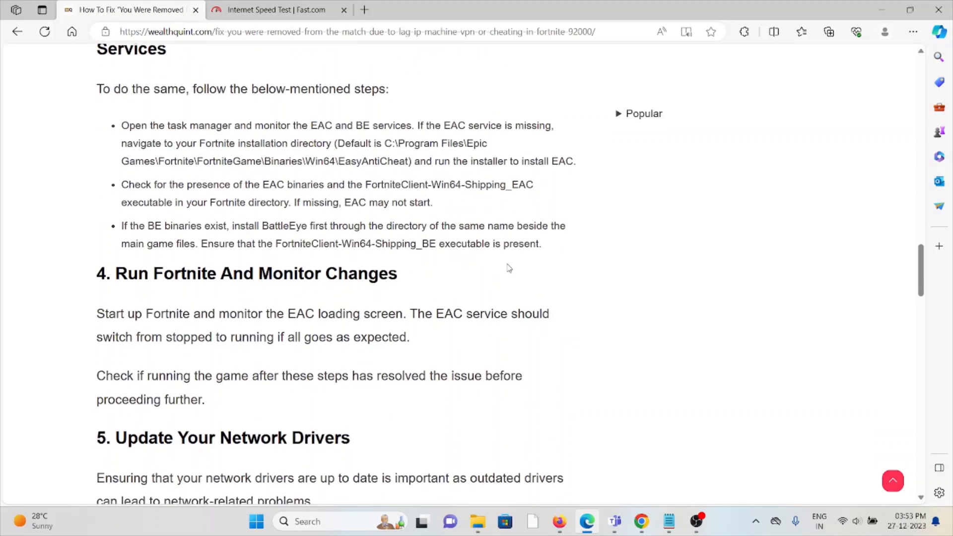
mouse_move(512, 239)
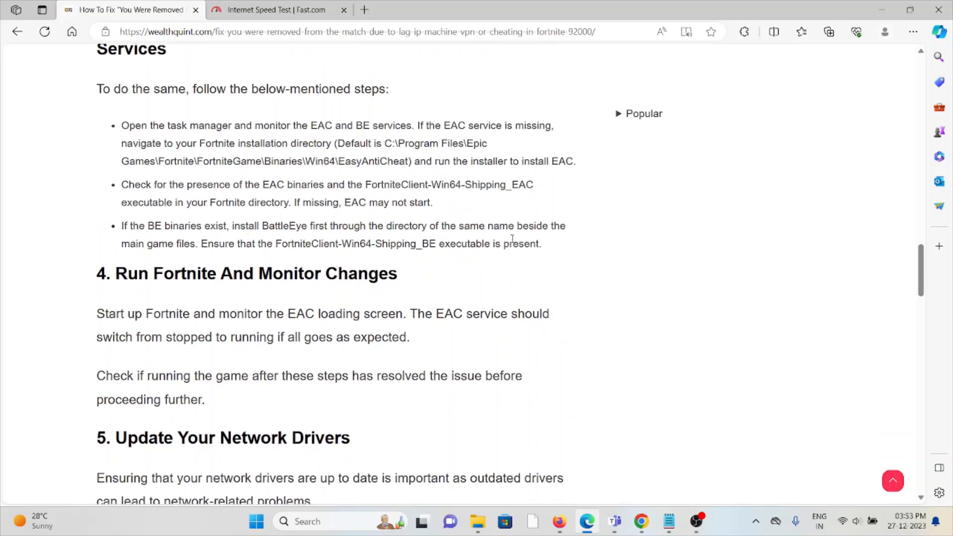
mouse_move(388, 306)
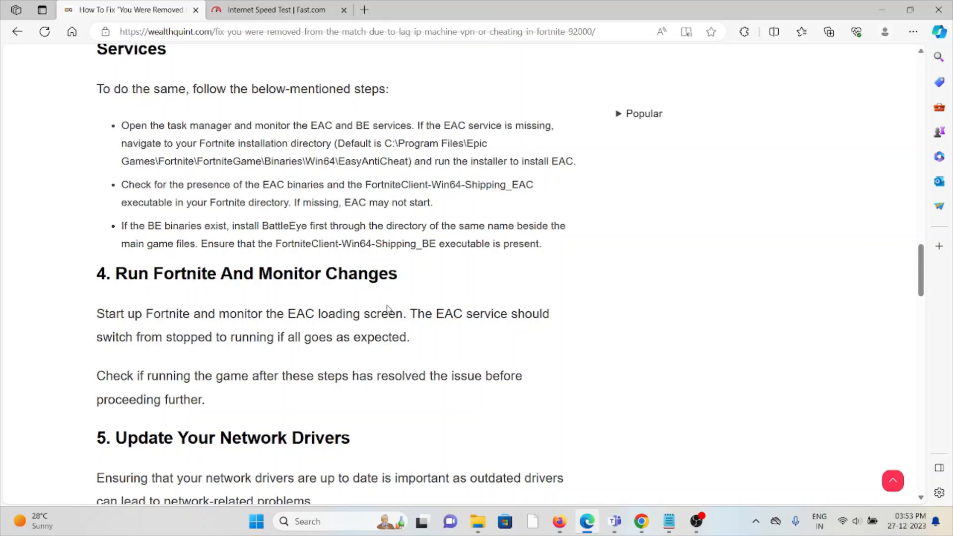
mouse_move(460, 270)
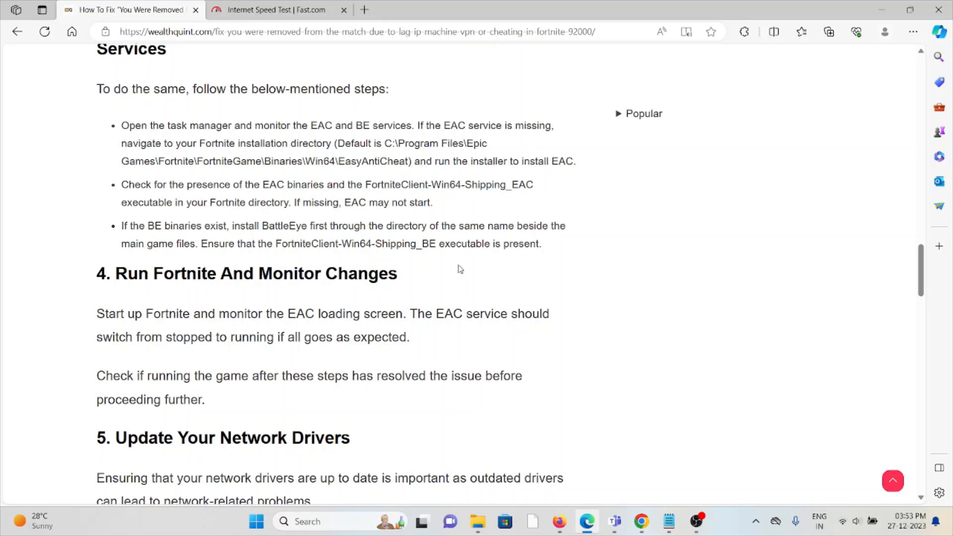
scroll("down", 3)
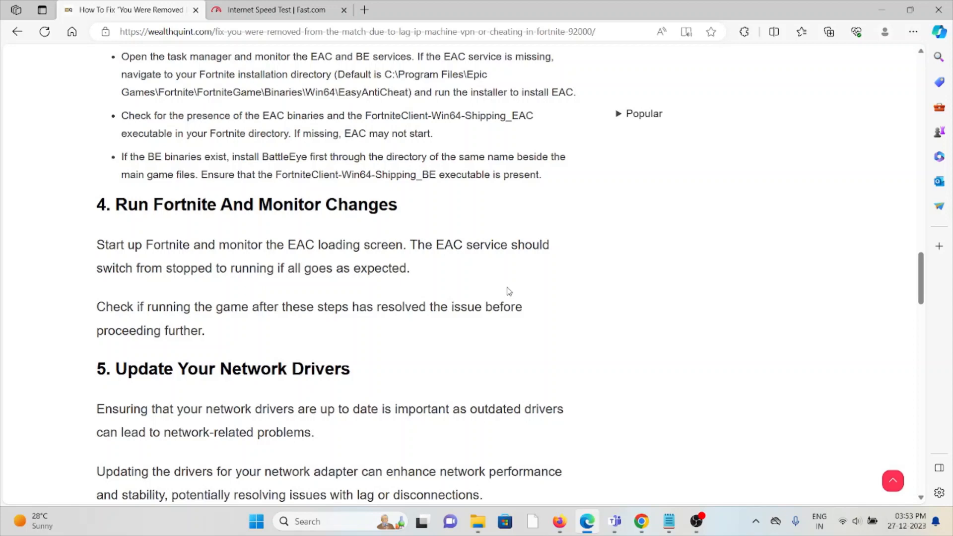
mouse_move(510, 289)
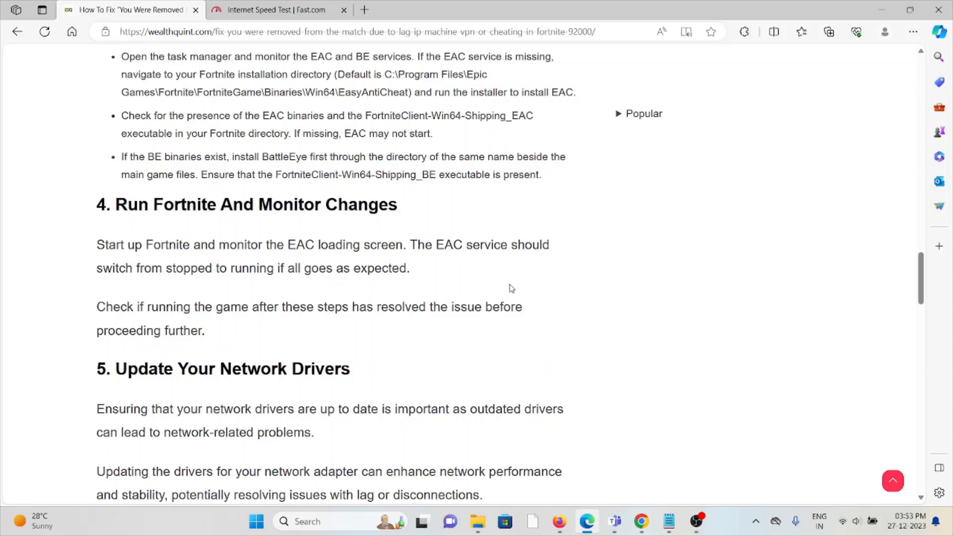
mouse_move(525, 278)
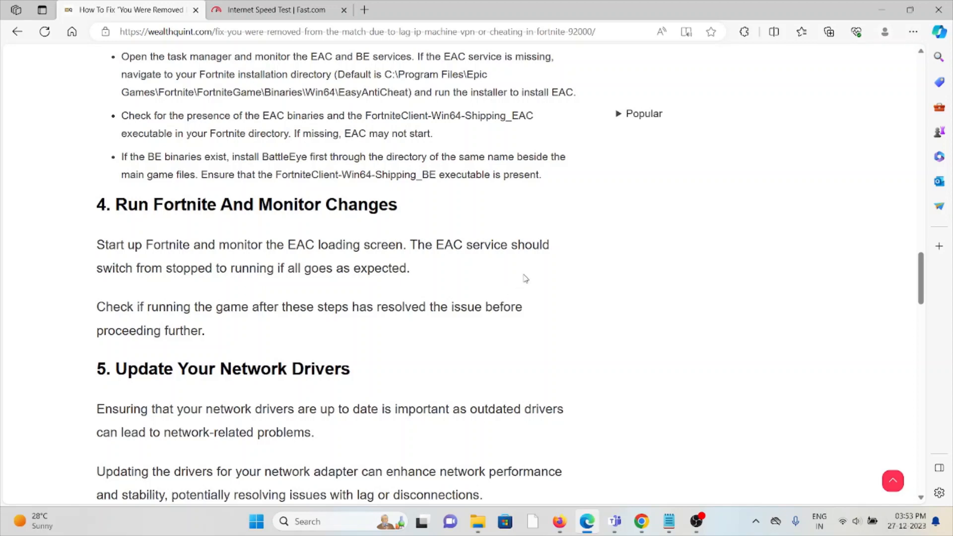
mouse_move(533, 274)
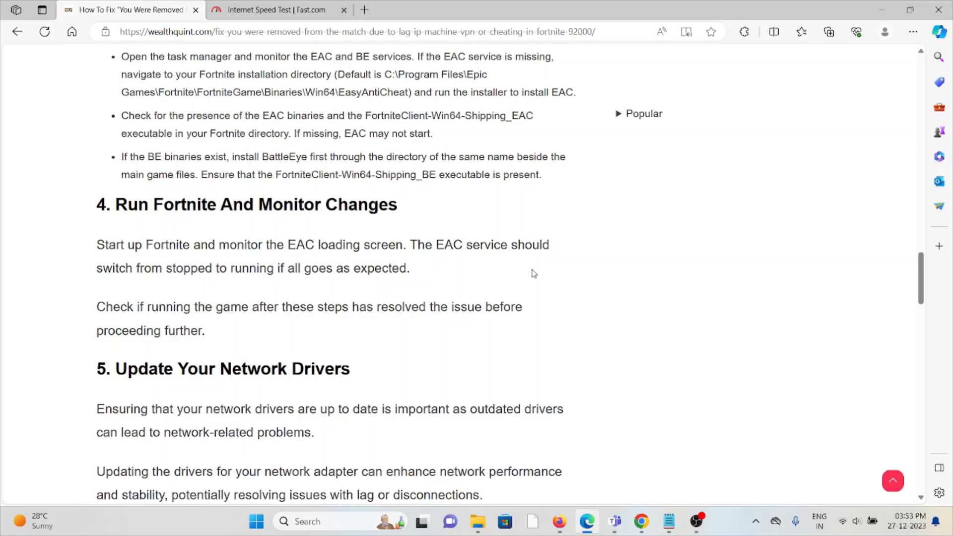
mouse_move(542, 281)
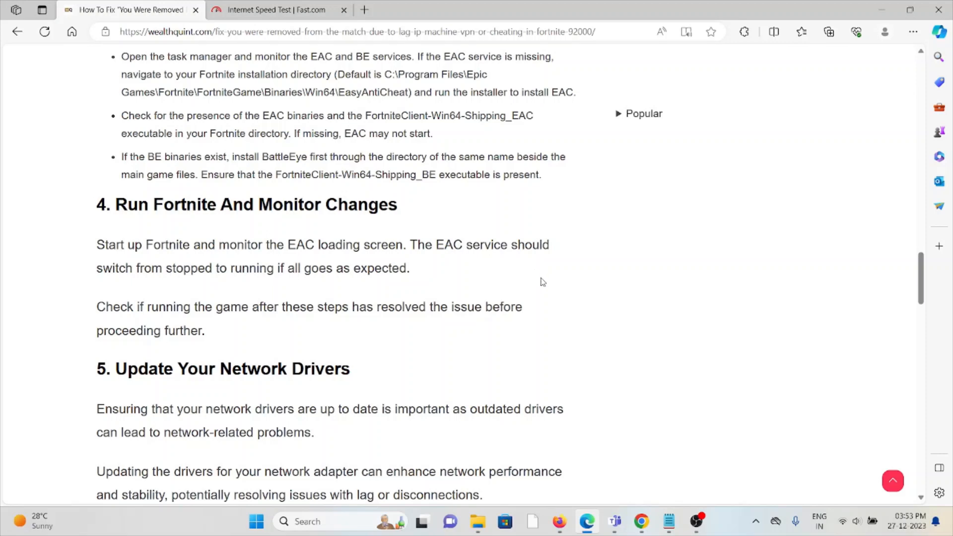
scroll("down", 3)
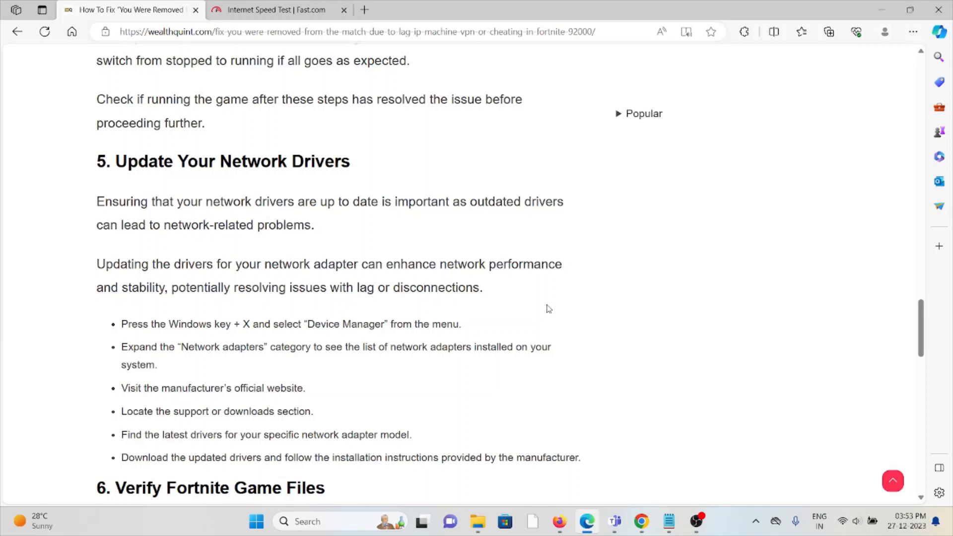
mouse_move(501, 217)
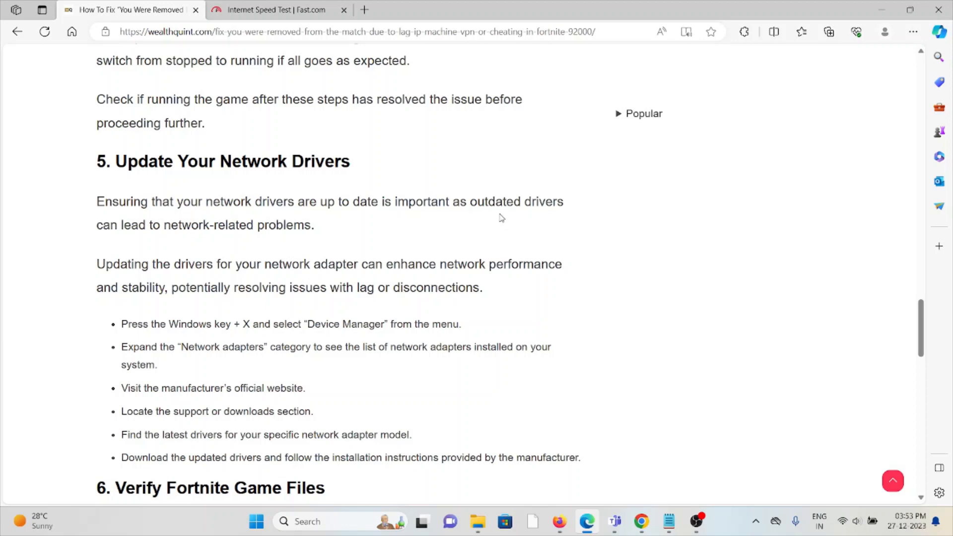
Step: Highlight the six network-driver update steps as a block, with fix 6 starting below
scroll("down", 3)
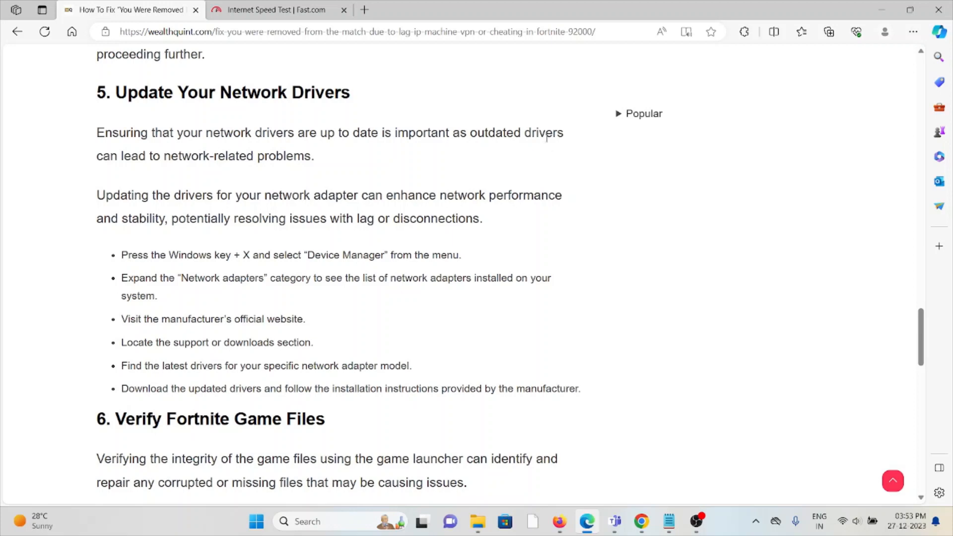
mouse_move(550, 125)
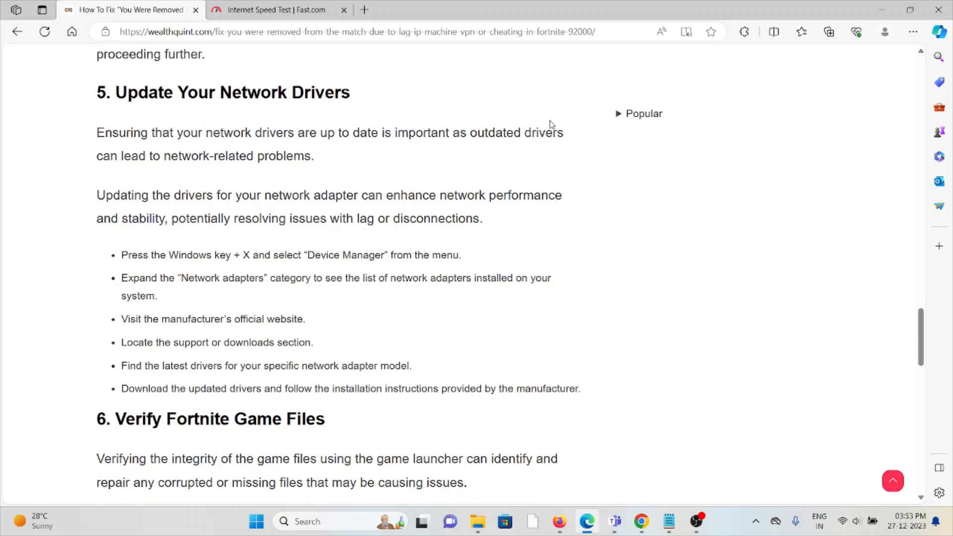
mouse_move(553, 121)
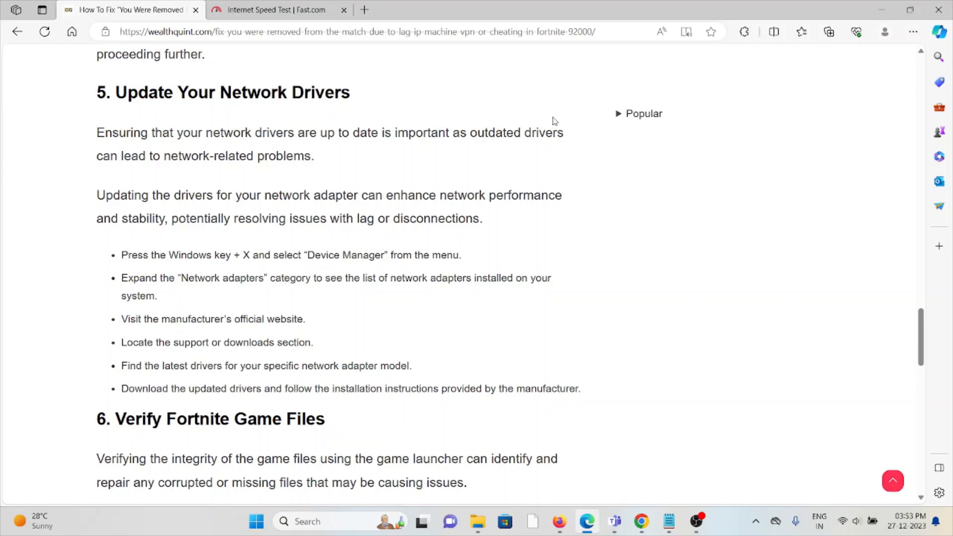
scroll("down", 3)
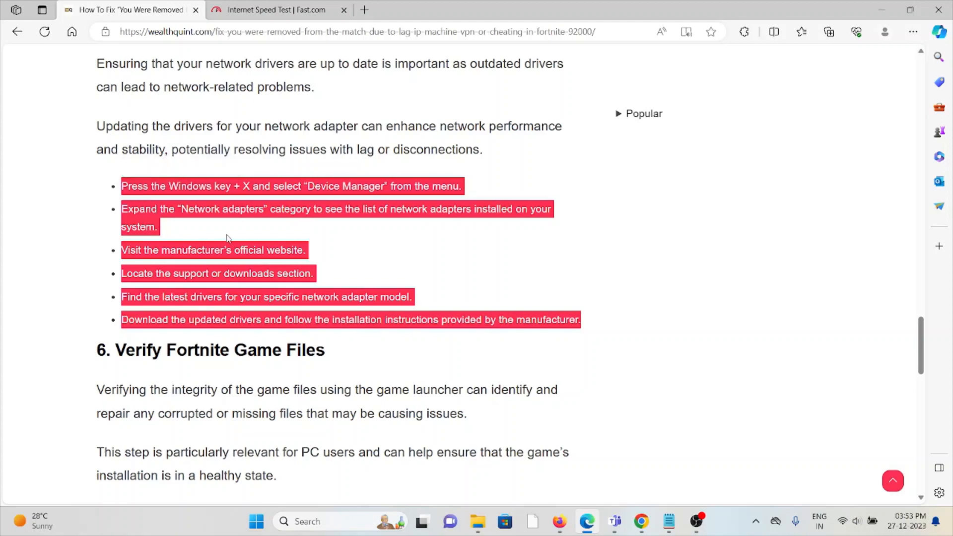
Step: Clear the highlight and bring fix 6, Verify Fortnite Game Files, fully on screen
scroll("down", 3)
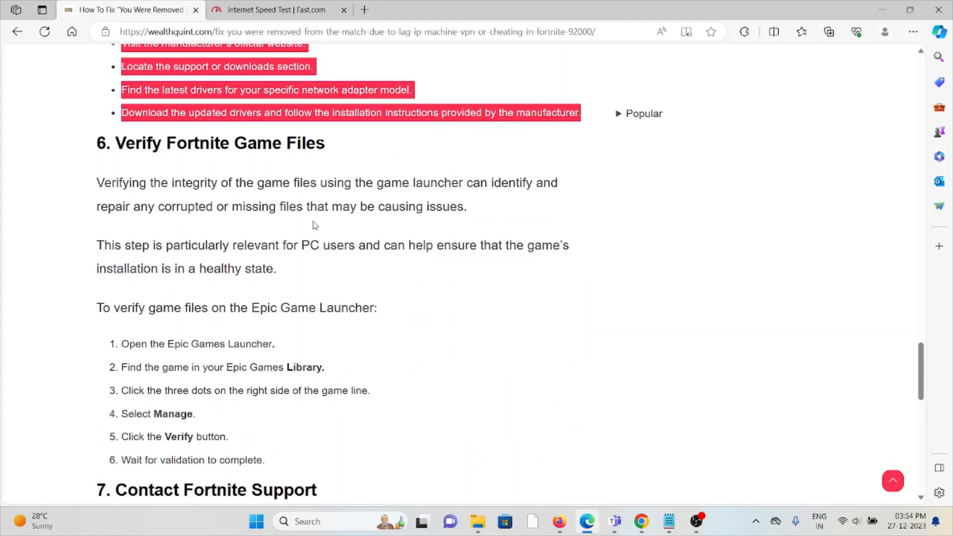
left_click(315, 226)
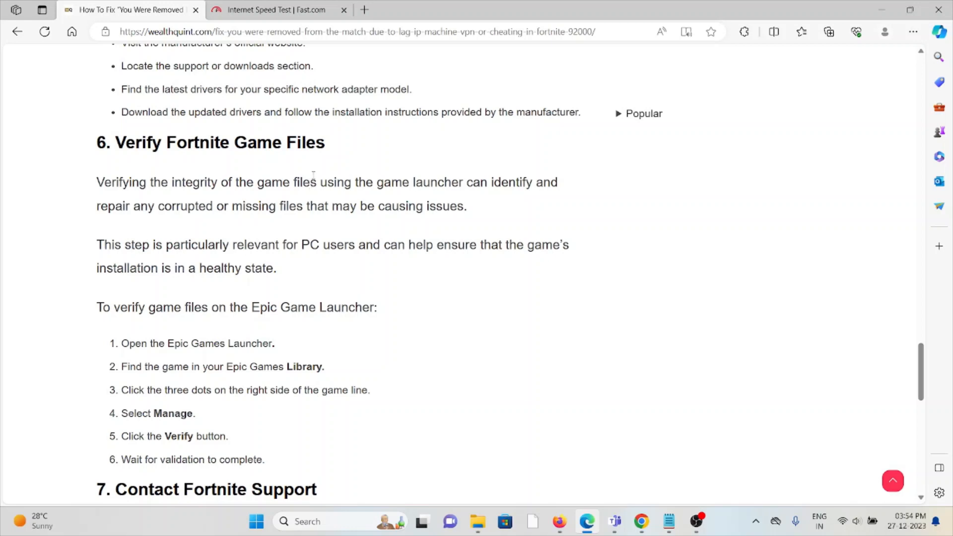
mouse_move(555, 249)
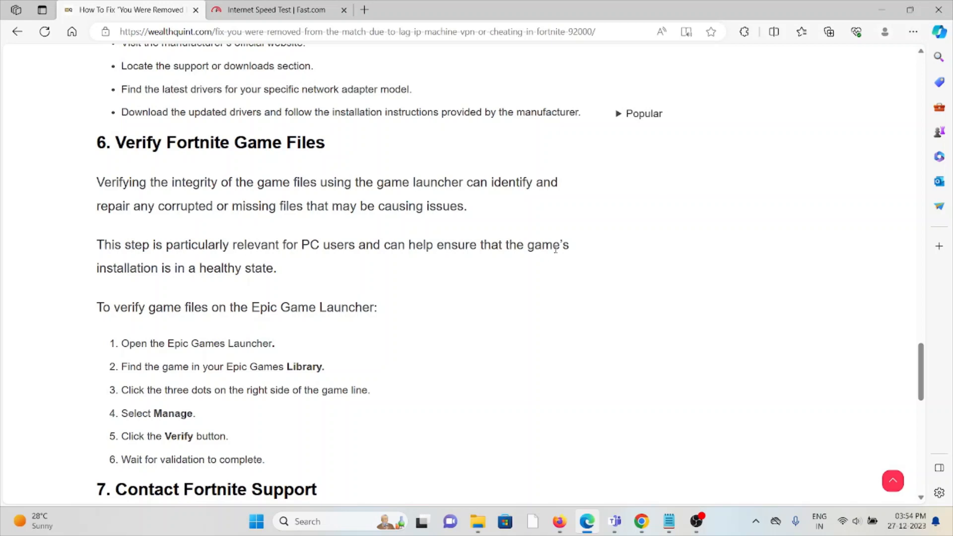
Step: Reach fix 7, Contact Fortnite Support, with its help-centre image and advice
scroll("up", 3)
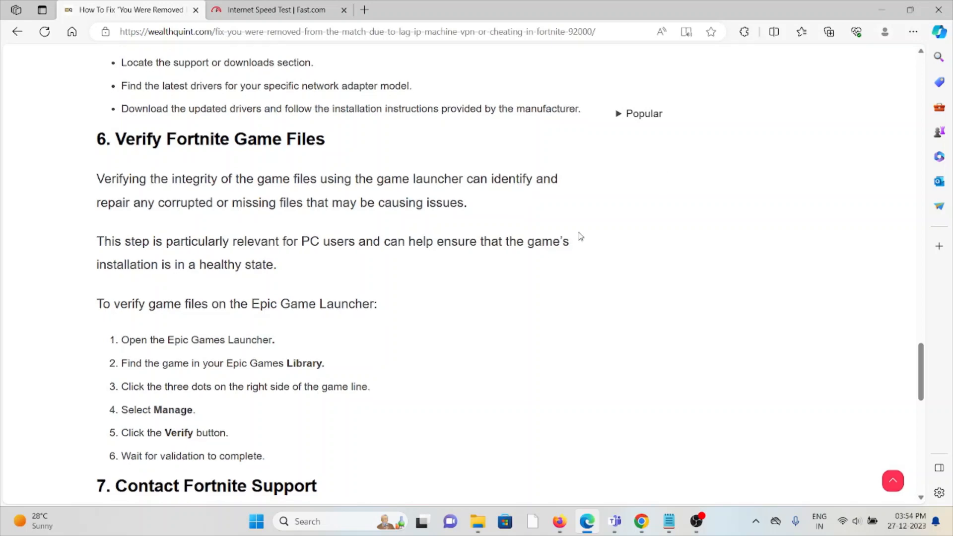
scroll("down", 3)
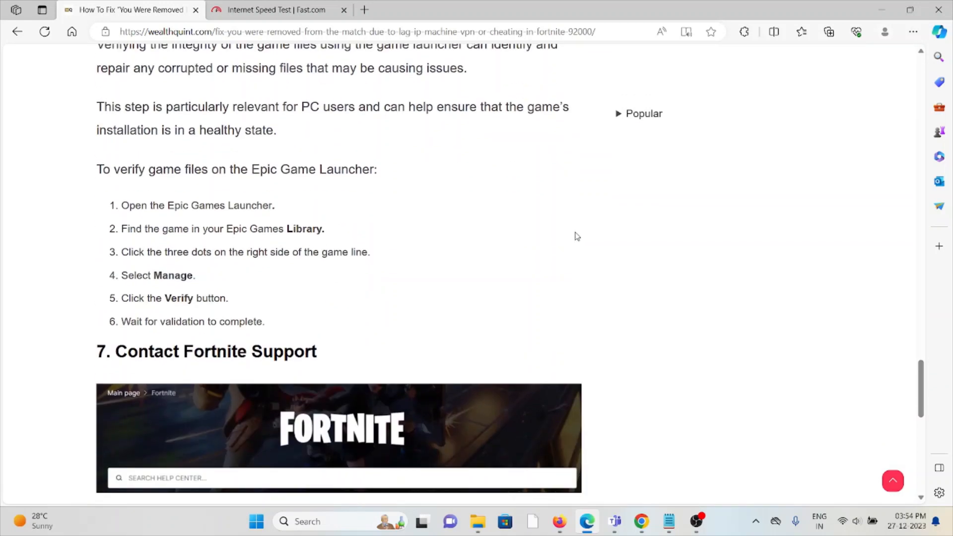
scroll("down", 3)
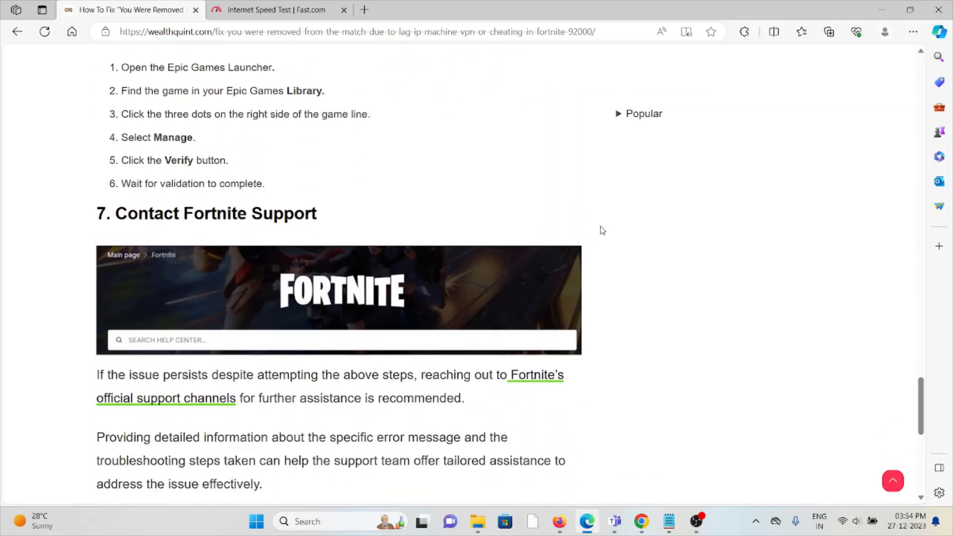